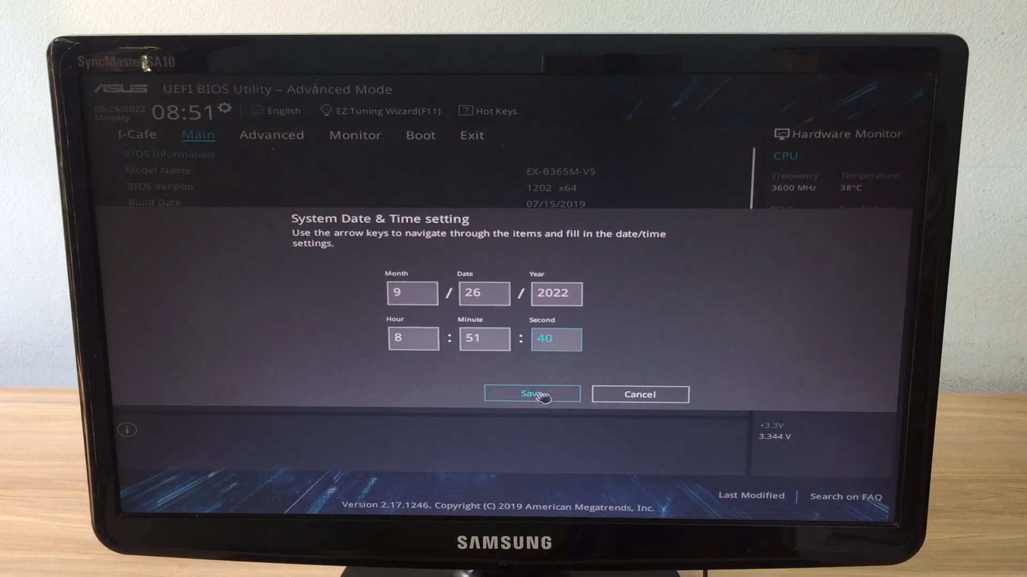
Save the system date and time of 09/26/2022, 08:51.
{"action": "left_click", "coordinate": [531, 394]}
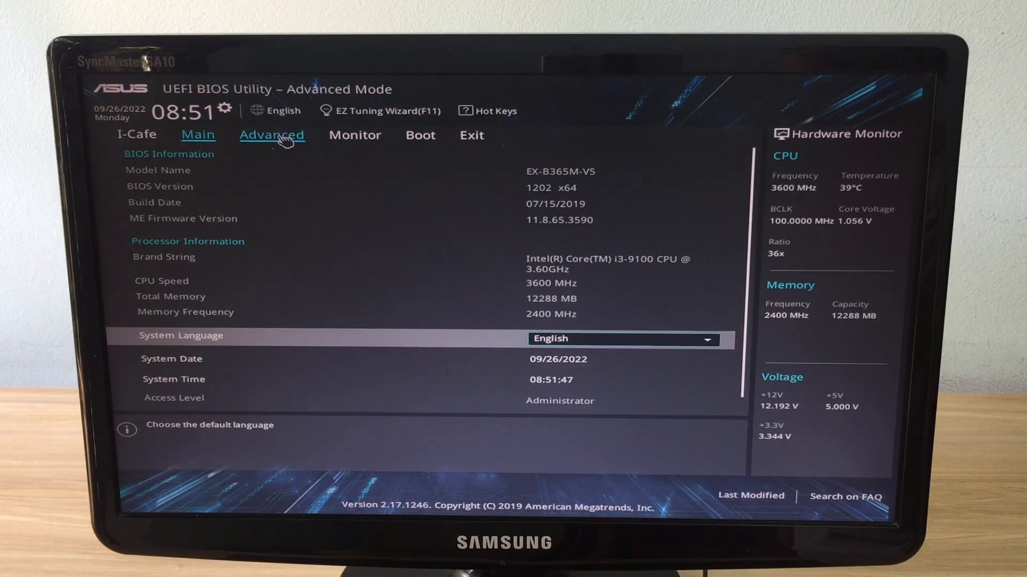
Open APM Configuration under the Advanced tab.
{"action": "left_click", "coordinate": [272, 134]}
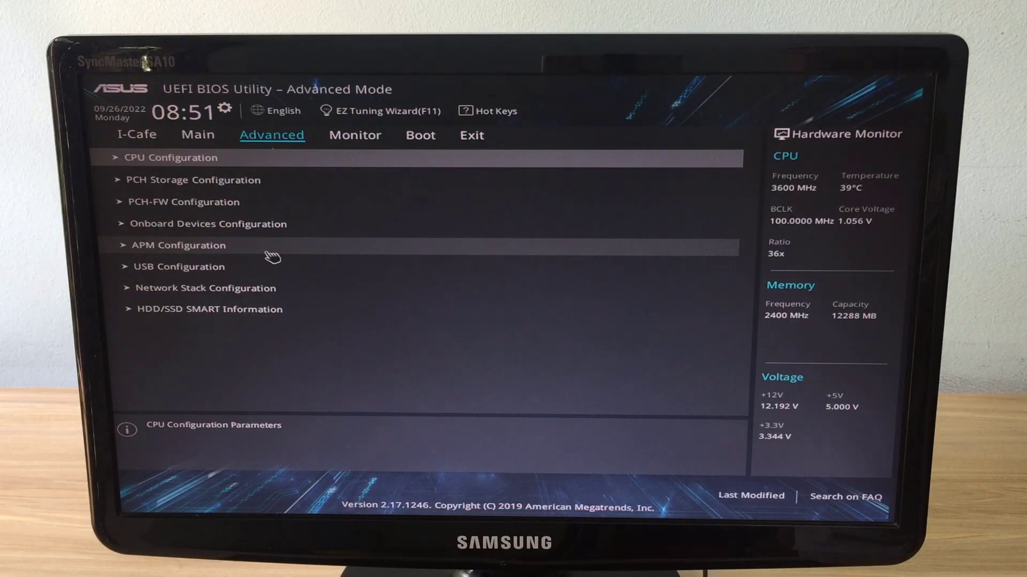
{"action": "mouse_move", "coordinate": [197, 248]}
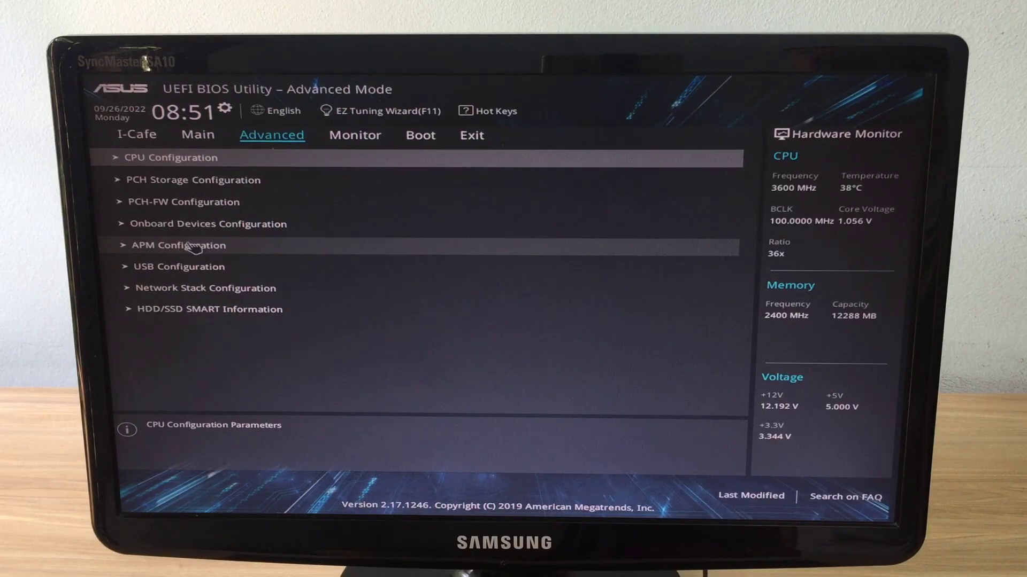
{"action": "left_click", "coordinate": [179, 245]}
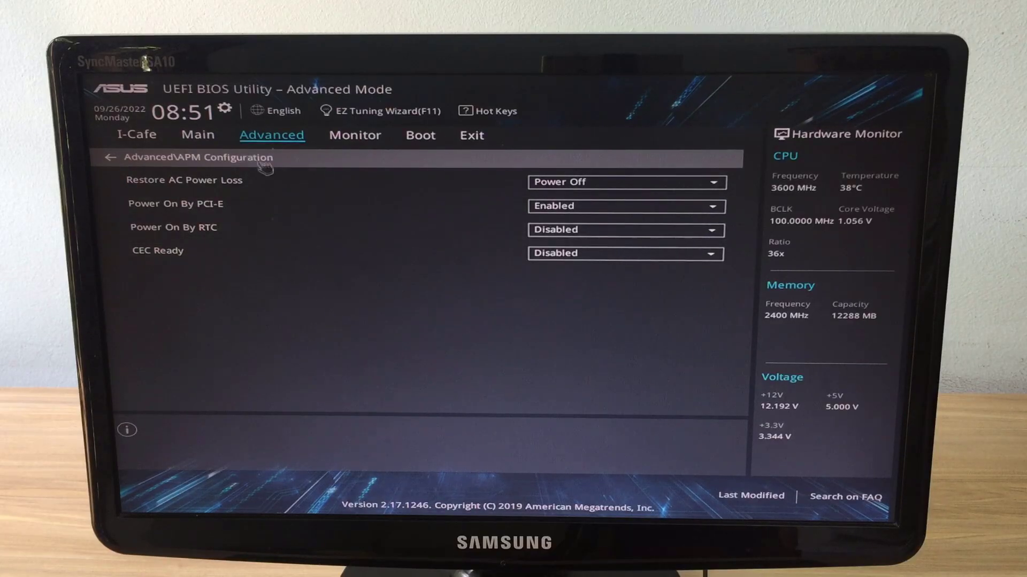
{"action": "mouse_move", "coordinate": [462, 242]}
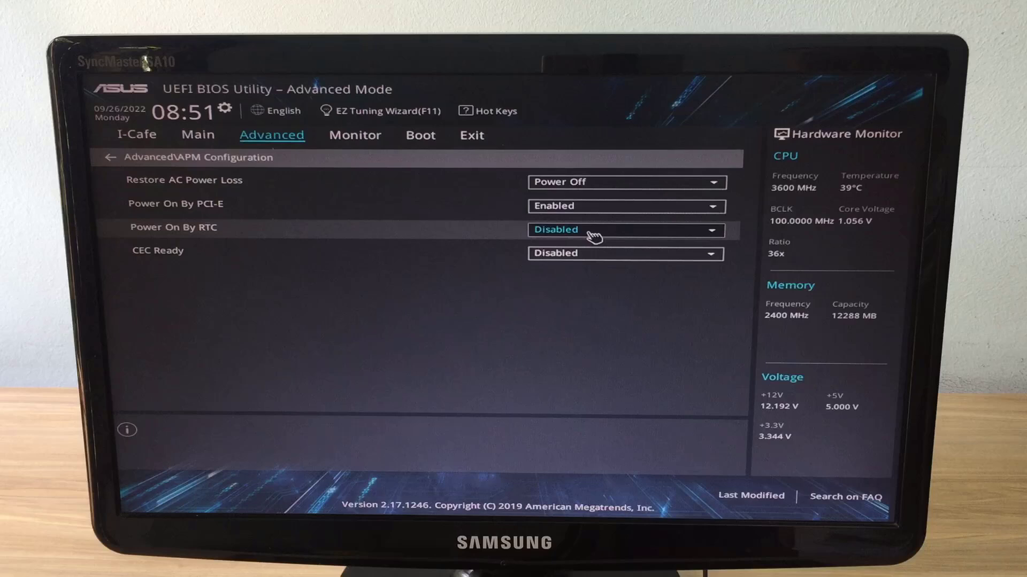
Enable Power On By RTC and set the alarm minute to 0.
{"action": "left_click", "coordinate": [625, 229]}
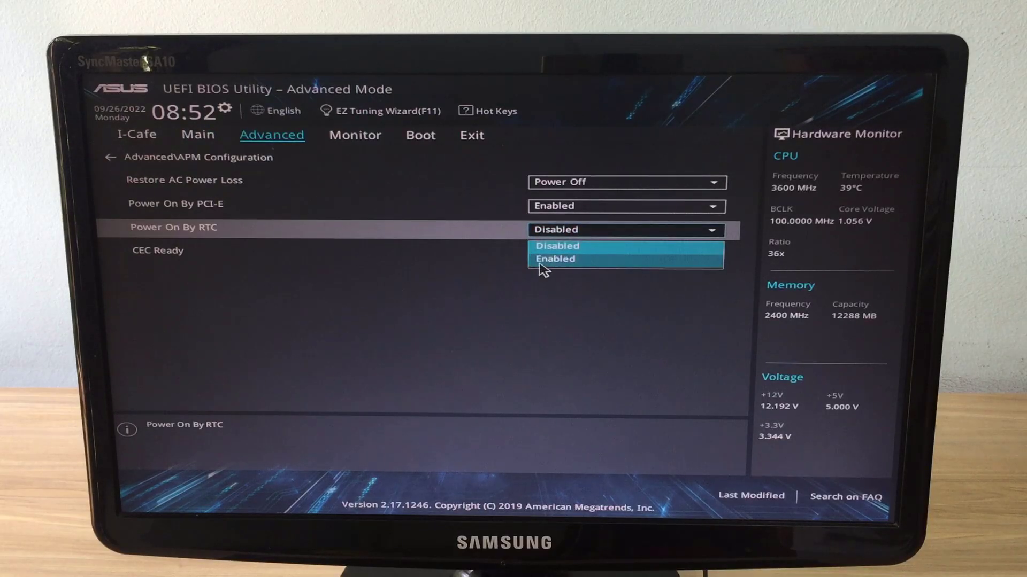
{"action": "left_click", "coordinate": [555, 259]}
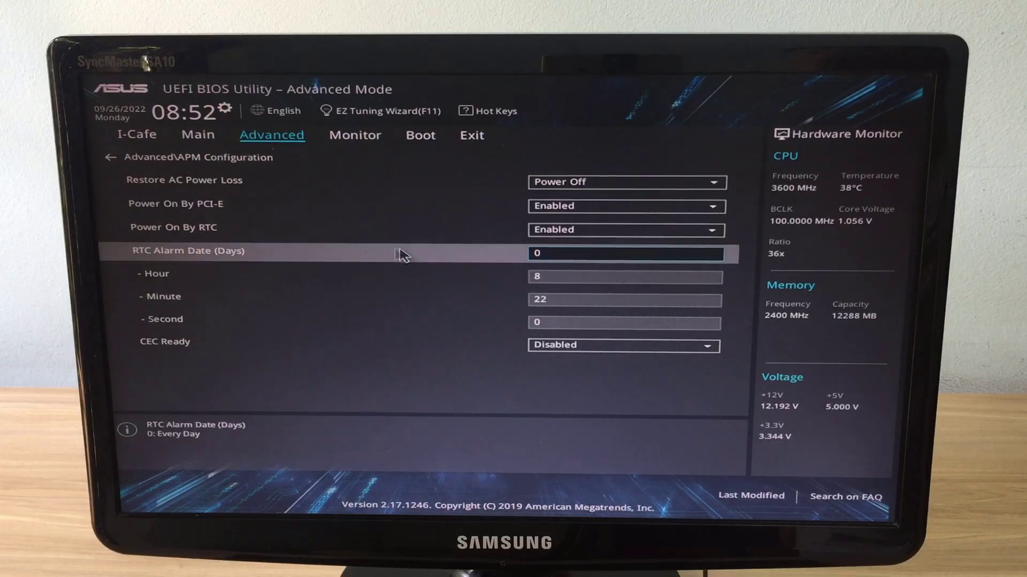
{"action": "mouse_move", "coordinate": [566, 254]}
{"action": "type", "text": "9"}
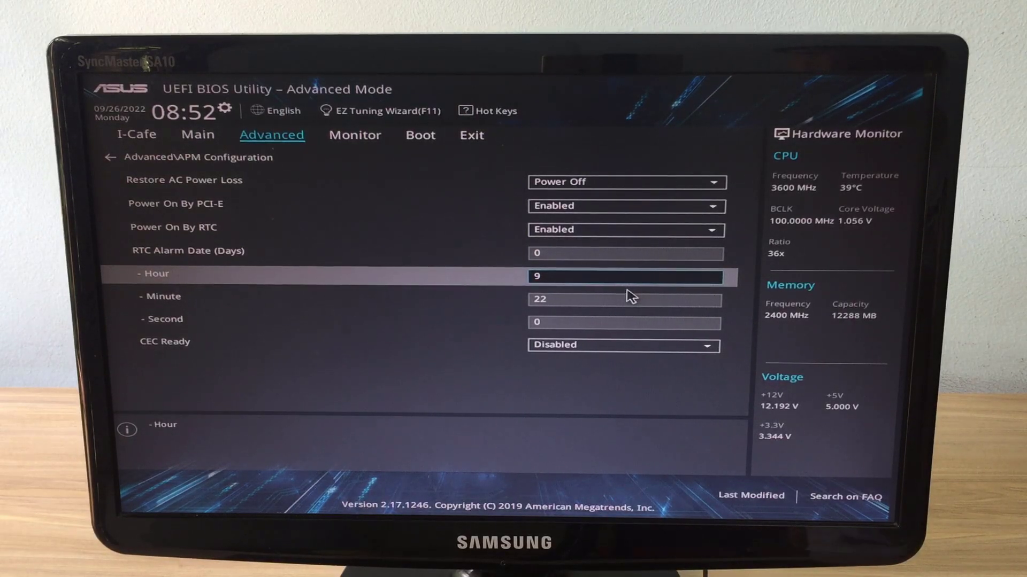
{"action": "left_click", "coordinate": [624, 300]}
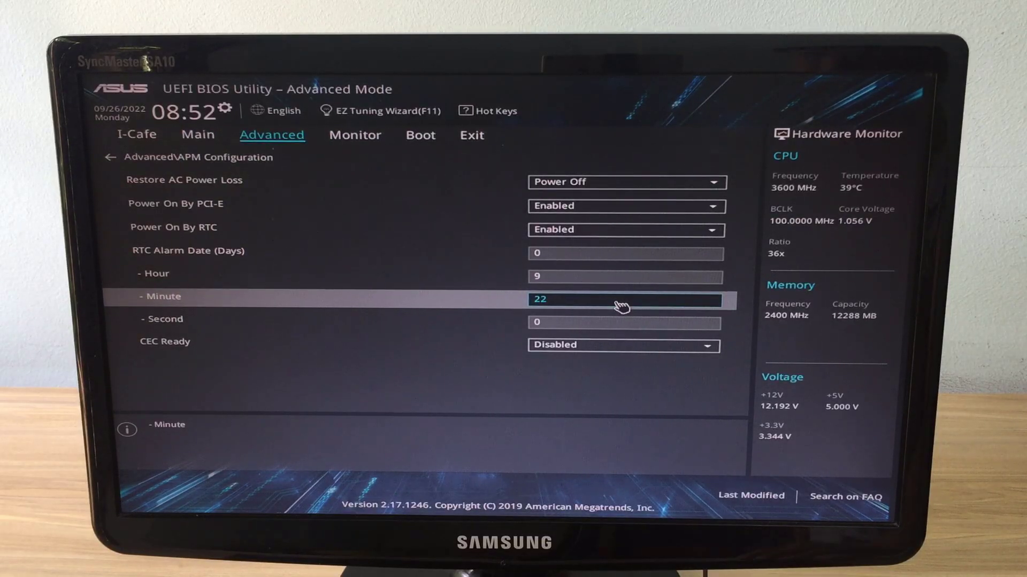
{"action": "type", "text": "0"}
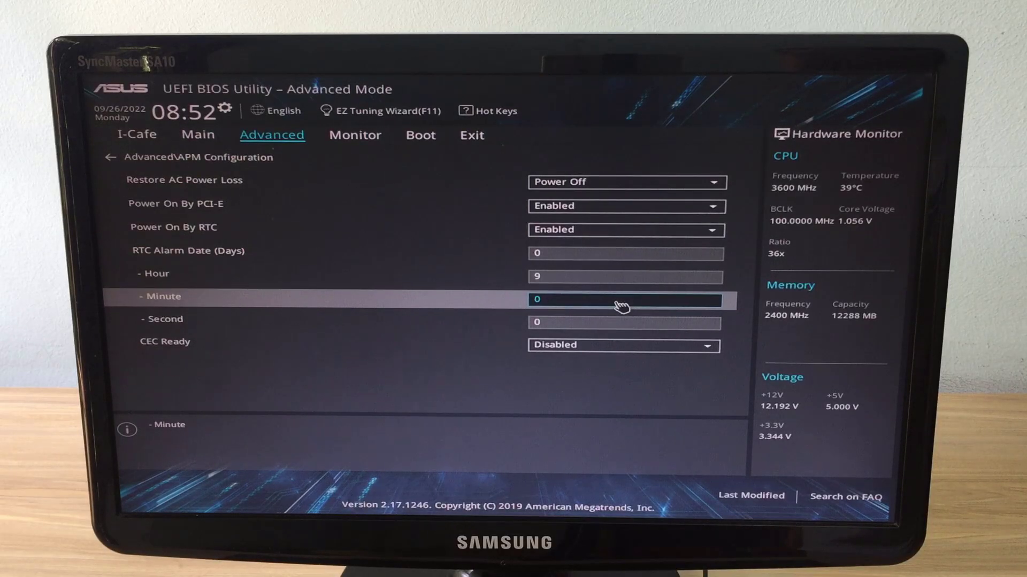
{"action": "mouse_move", "coordinate": [583, 294]}
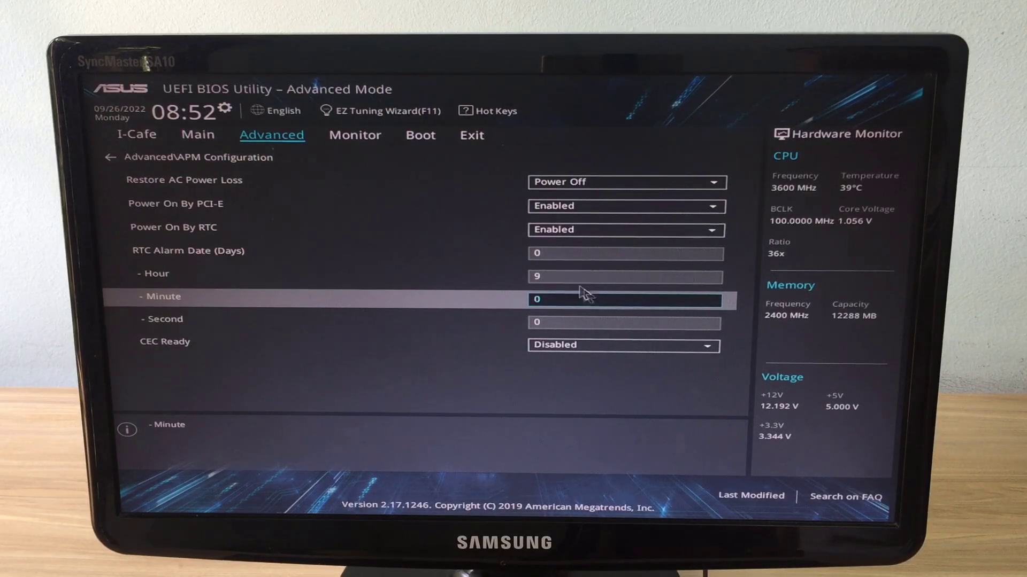
{"action": "mouse_move", "coordinate": [475, 135]}
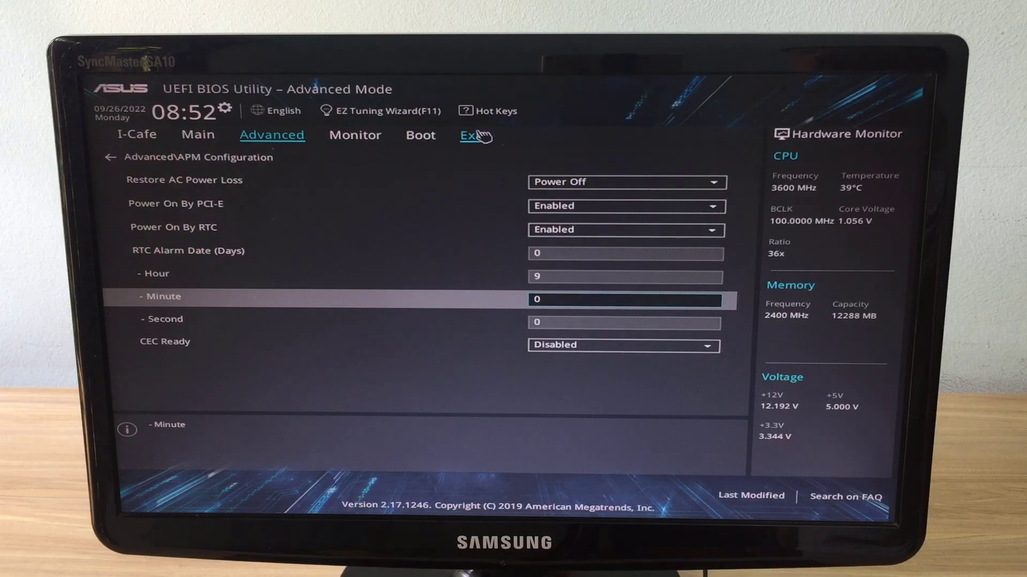
Choose Save Changes & Reset from the Exit tab and confirm with Ok.
{"action": "left_click", "coordinate": [472, 135]}
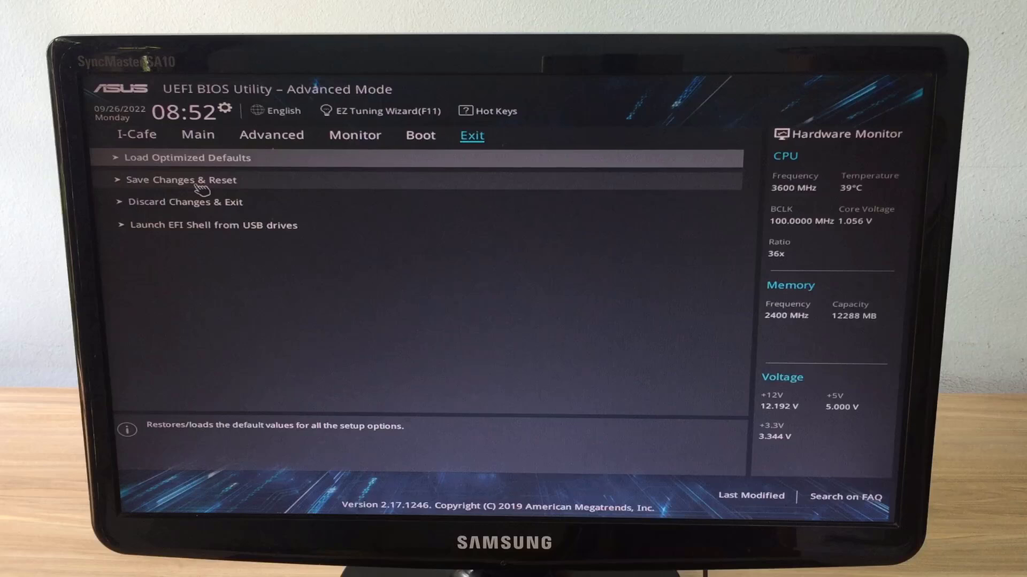
{"action": "left_click", "coordinate": [180, 179]}
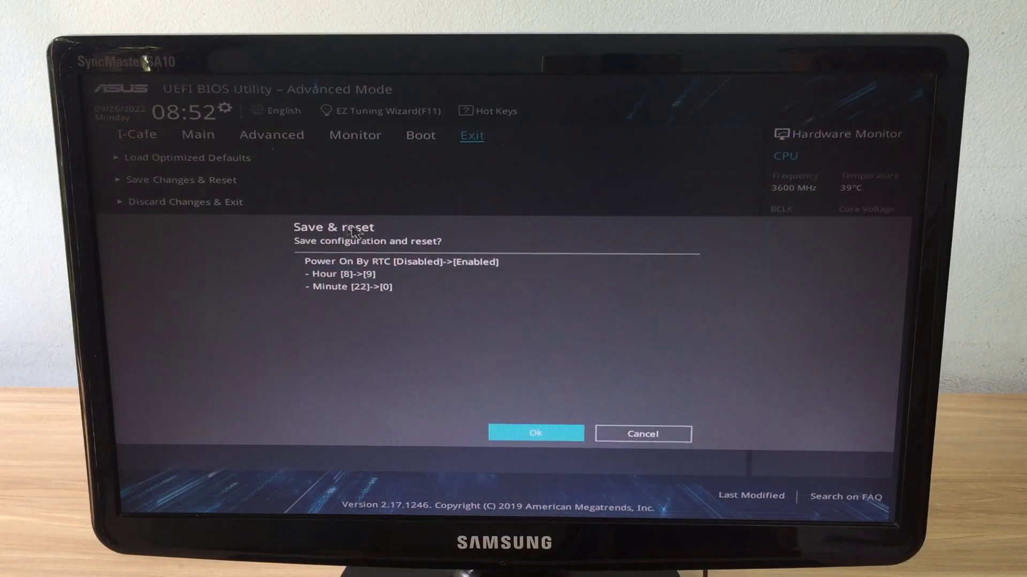
{"action": "mouse_move", "coordinate": [477, 355]}
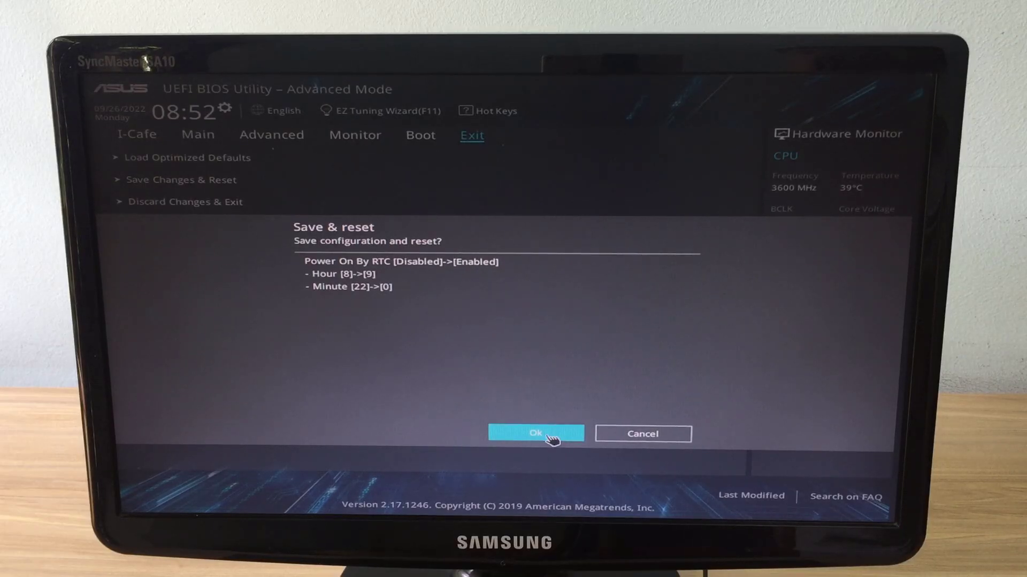
{"action": "left_click", "coordinate": [535, 433]}
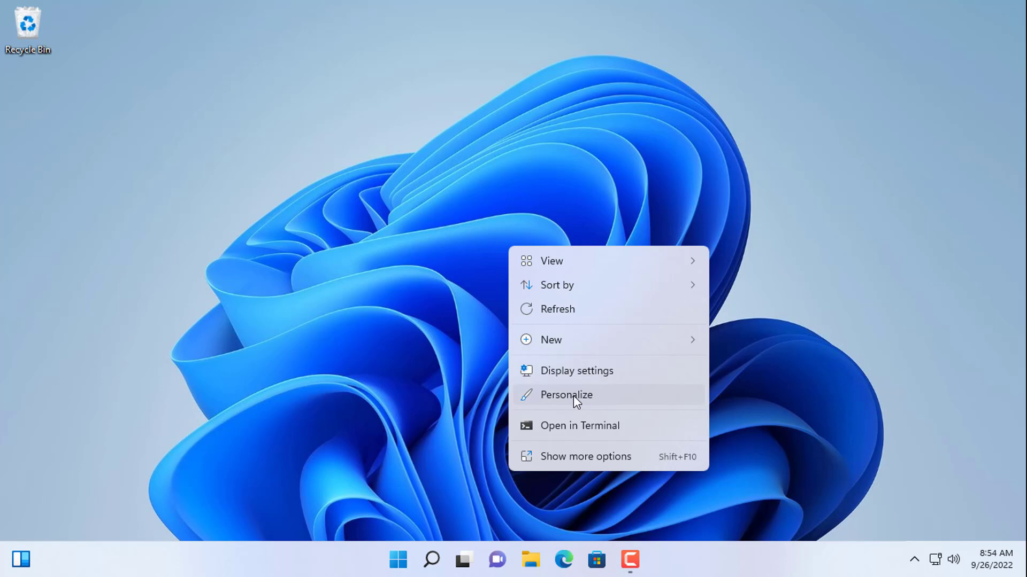
Reach Power Options from Personalization's screen saver settings and maximize the window.
{"action": "left_click", "coordinate": [565, 394]}
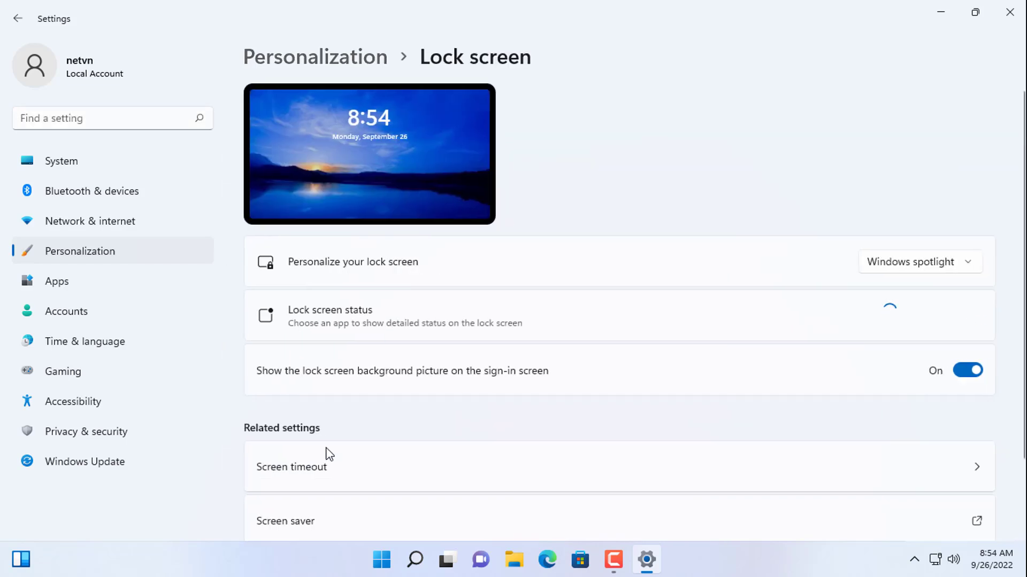
{"action": "scroll", "scroll_direction": "down", "scroll_amount": 3}
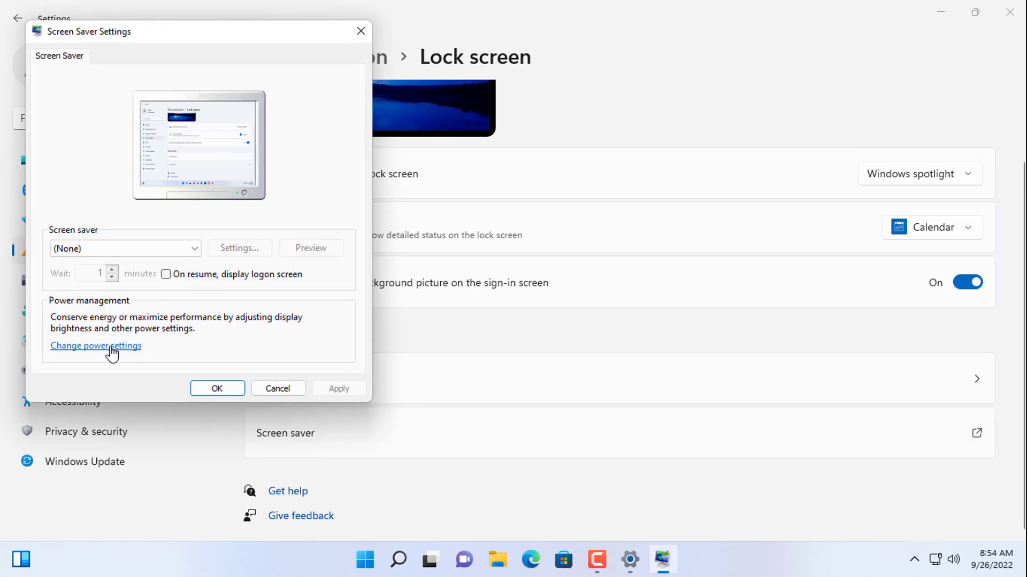
{"action": "left_click", "coordinate": [95, 346]}
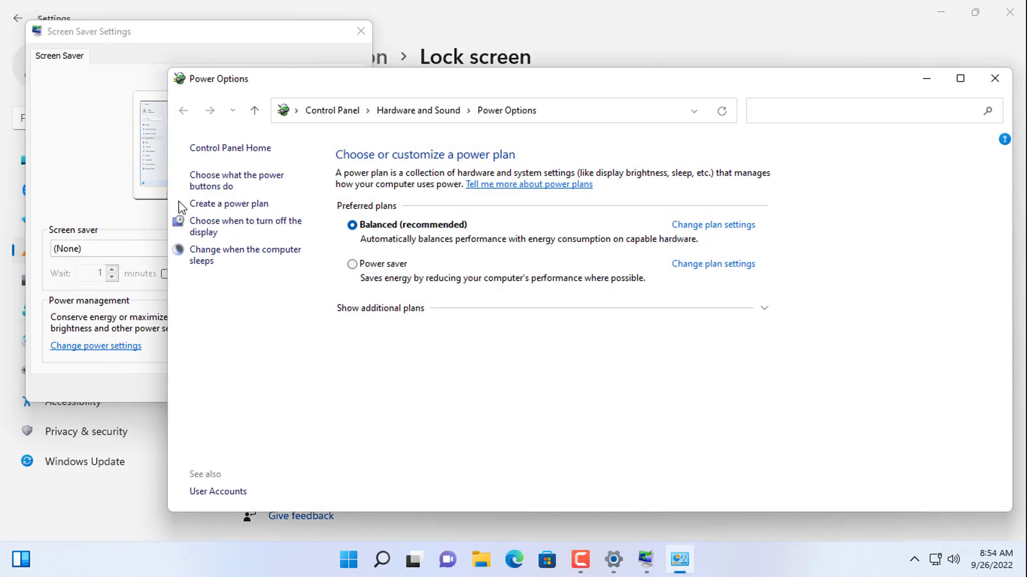
{"action": "left_click", "coordinate": [960, 78]}
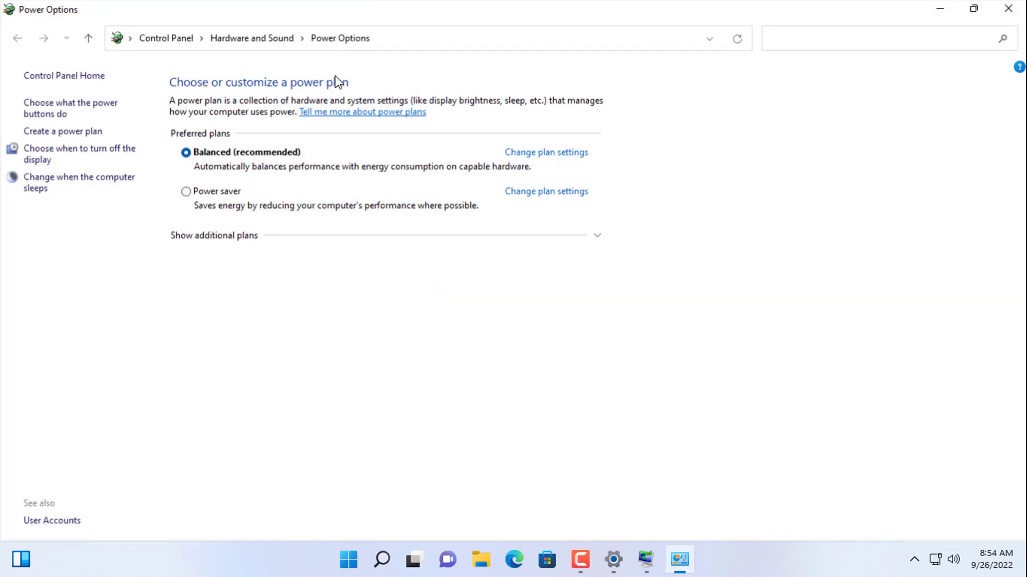
{"action": "mouse_move", "coordinate": [62, 108]}
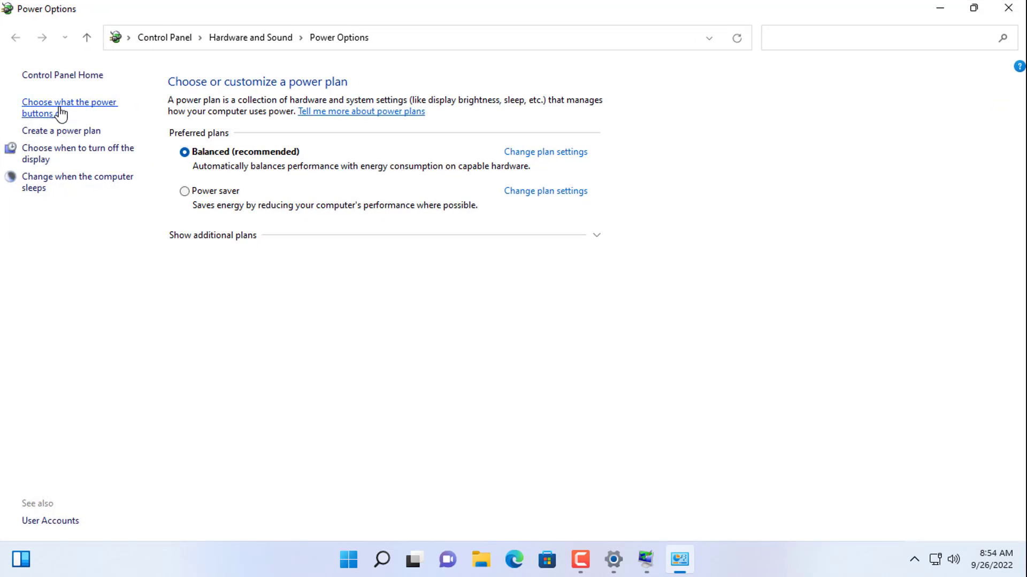
Unlock the power button shutdown settings and leave Turn on fast startup unchecked.
{"action": "left_click", "coordinate": [69, 108]}
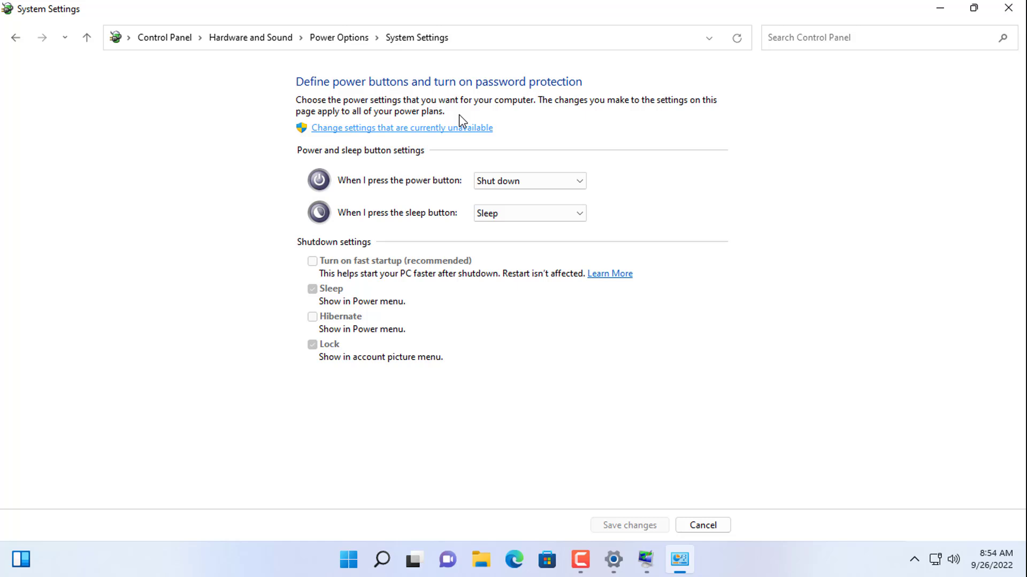
{"action": "left_click", "coordinate": [401, 128]}
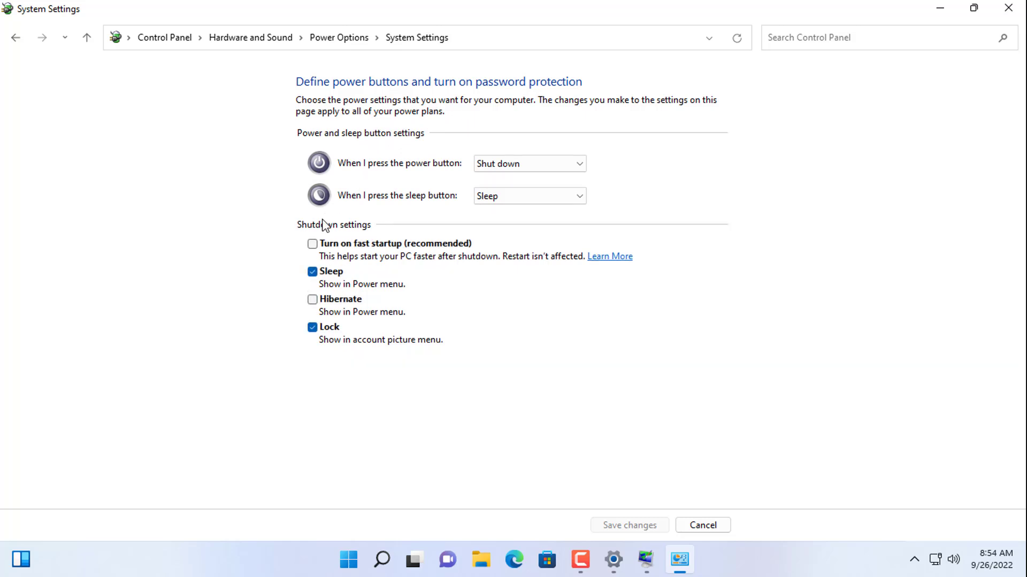
{"action": "left_click", "coordinate": [312, 244]}
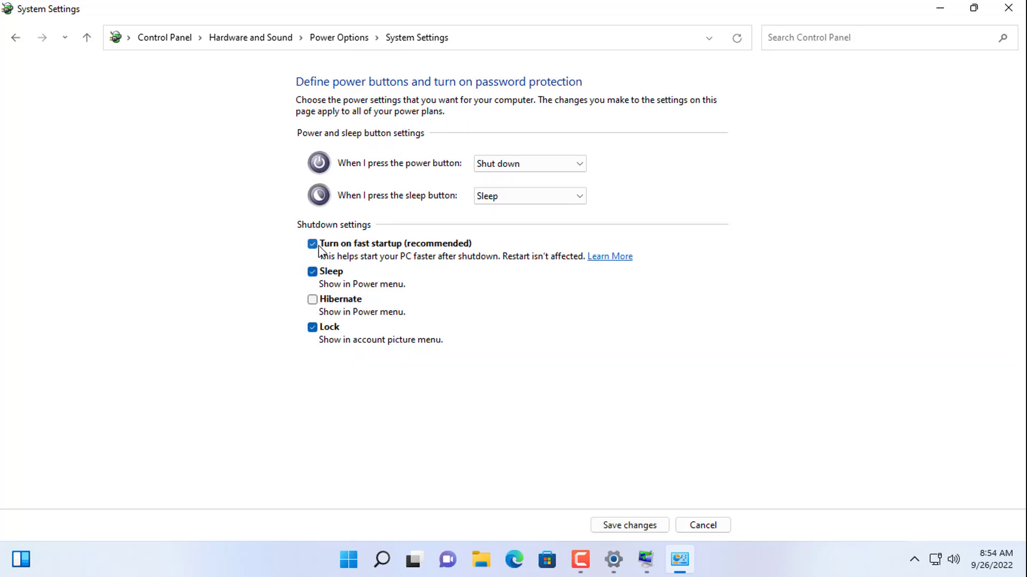
{"action": "left_click", "coordinate": [312, 244]}
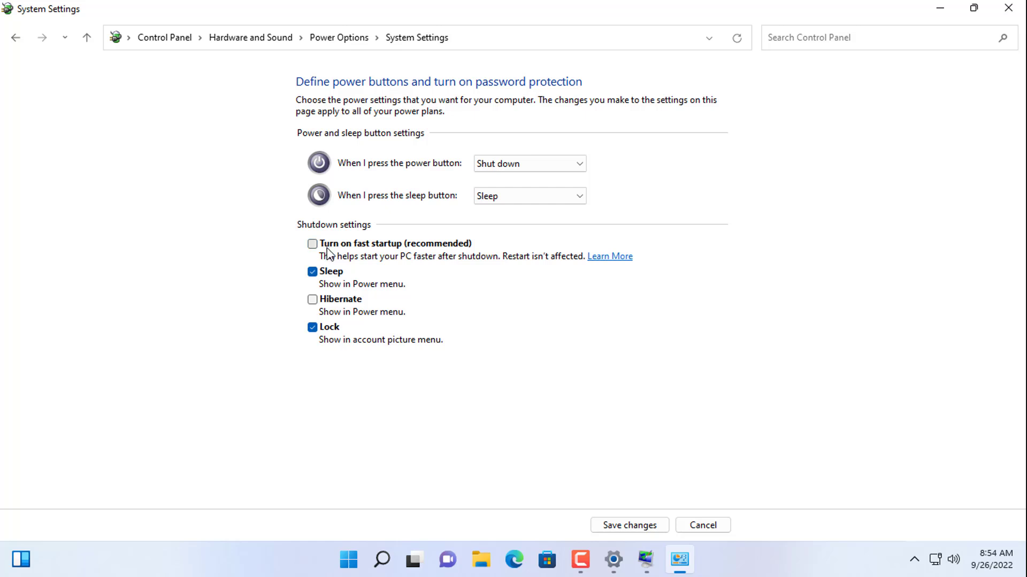
{"action": "mouse_move", "coordinate": [352, 237]}
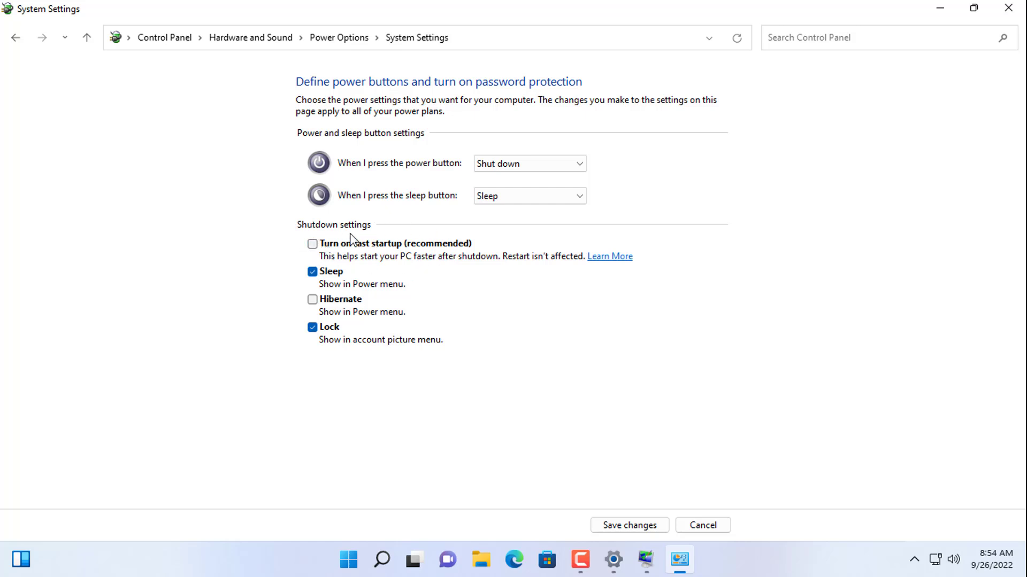